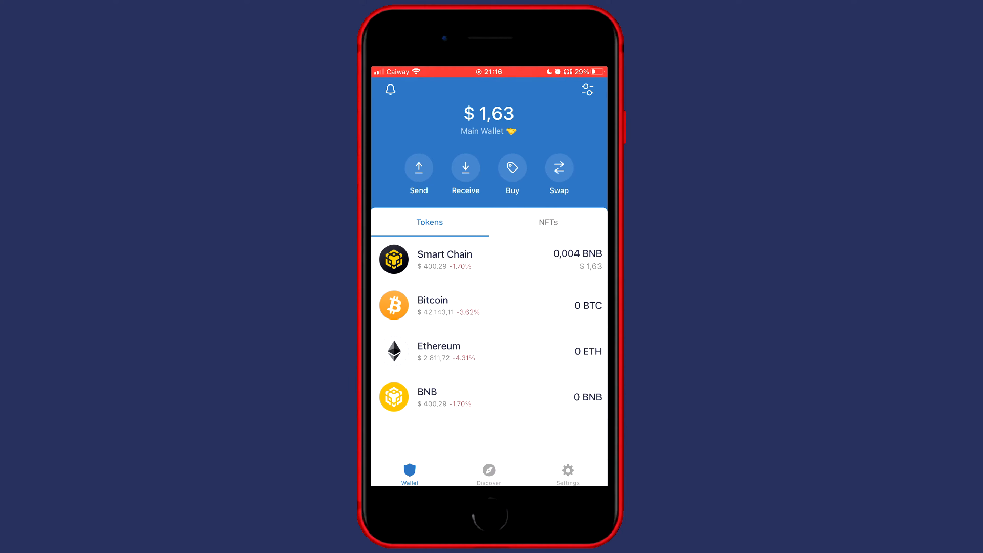
Search the manageable token list for 'Quidd', which finds no assets.
{"action": "left_click", "coordinate": [587, 90]}
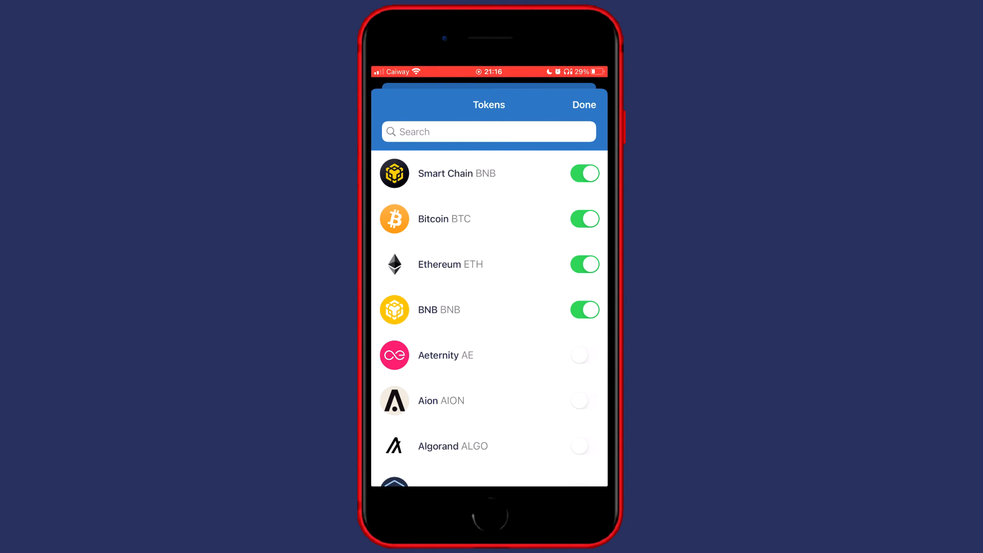
{"action": "left_click", "coordinate": [489, 131]}
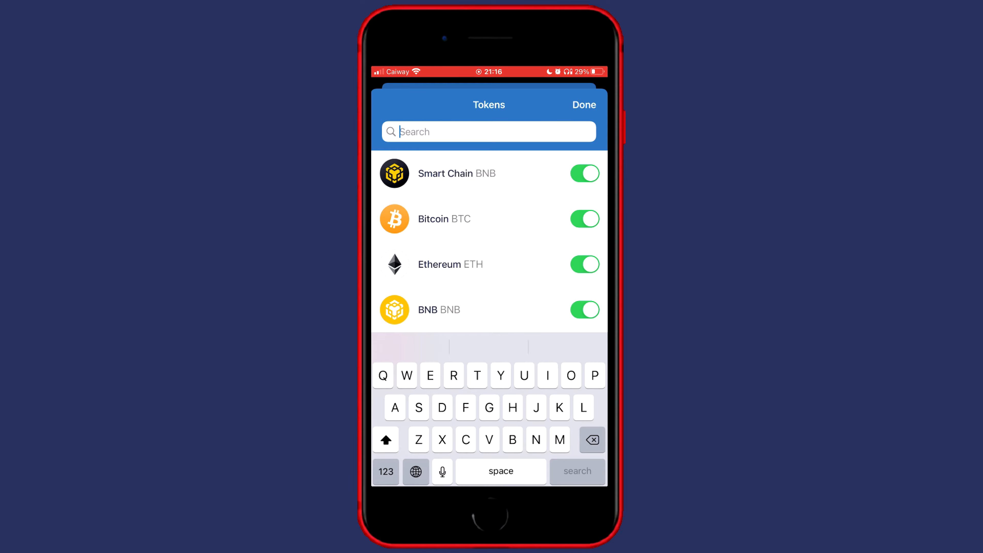
{"action": "type", "text": "Qui"}
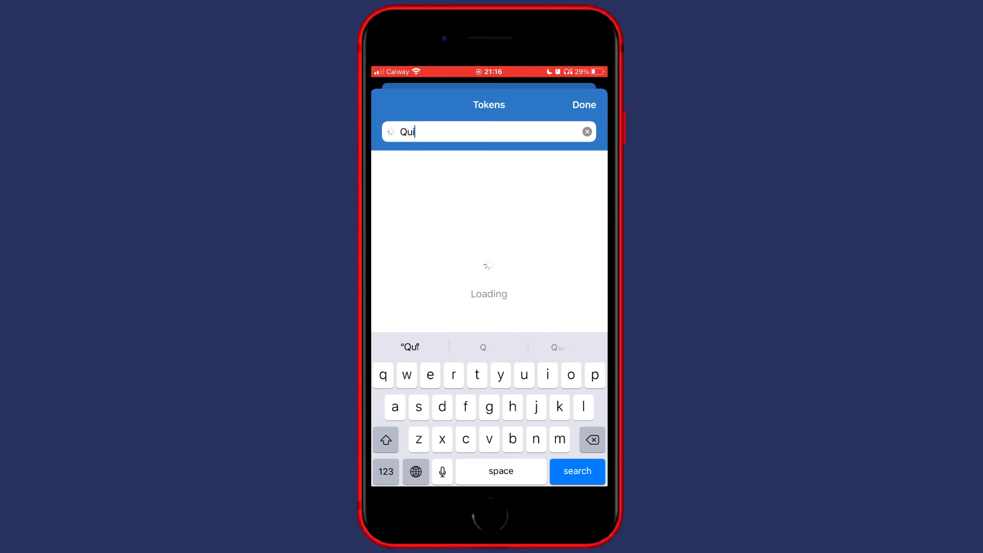
{"action": "type", "text": "dd"}
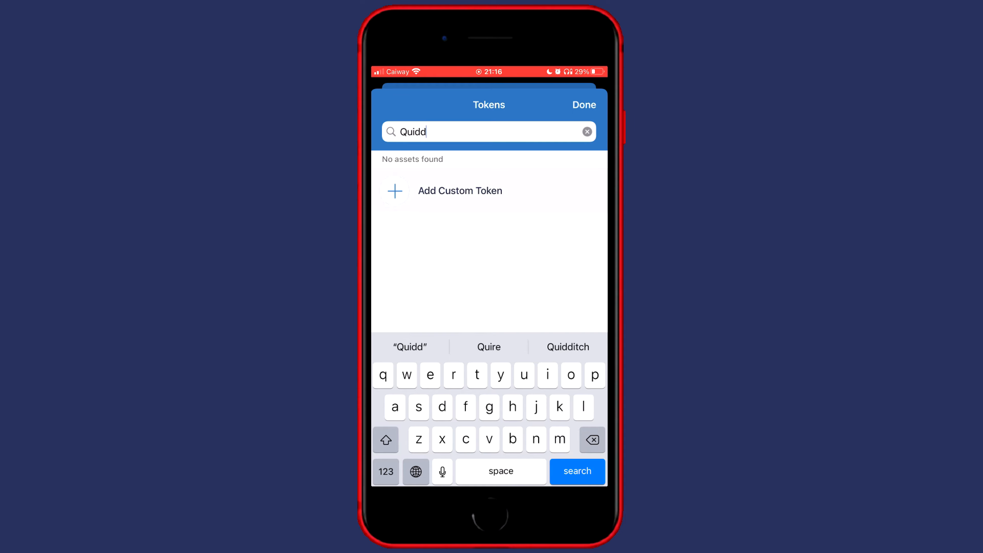
Start a custom token and set its network to Smart Chain.
{"action": "left_click", "coordinate": [459, 191]}
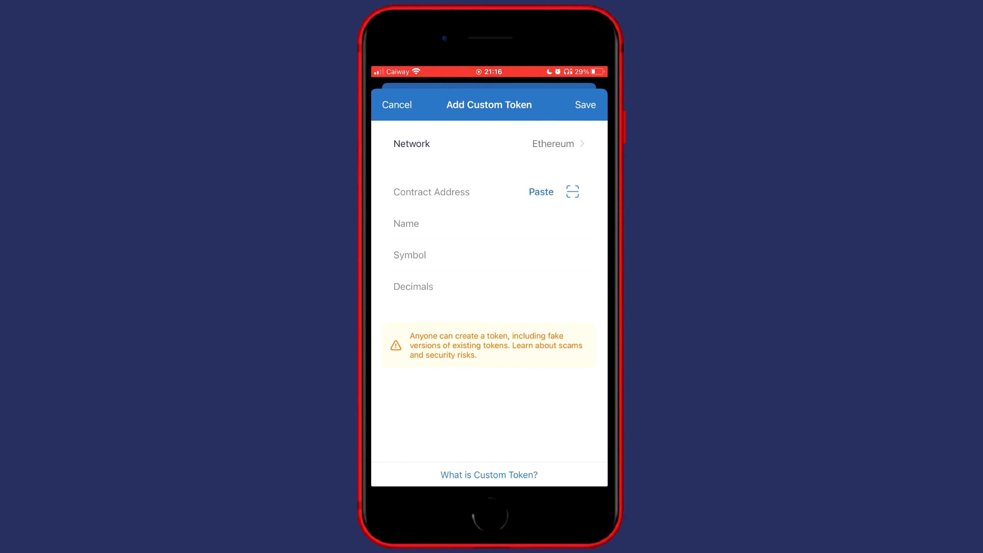
{"action": "left_click", "coordinate": [554, 143]}
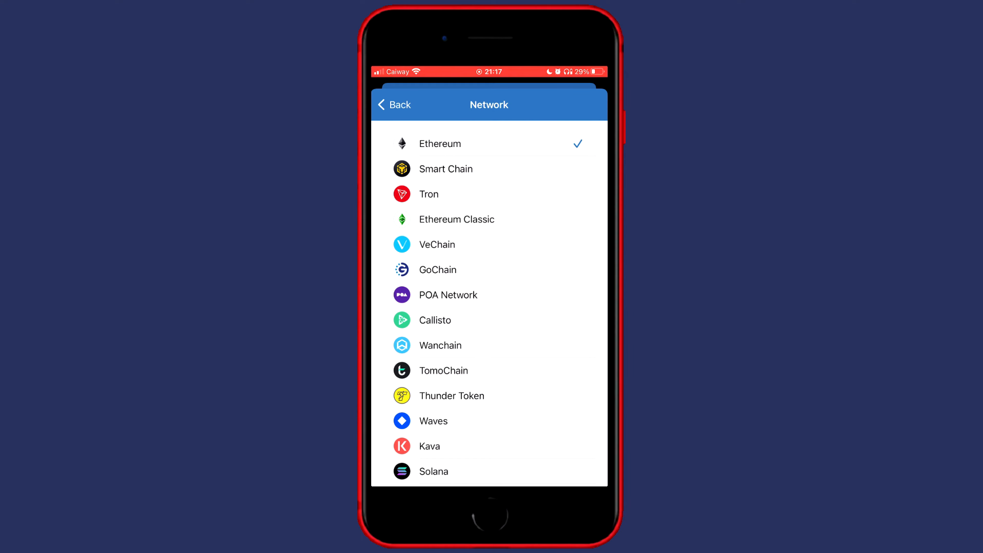
{"action": "left_click", "coordinate": [446, 169]}
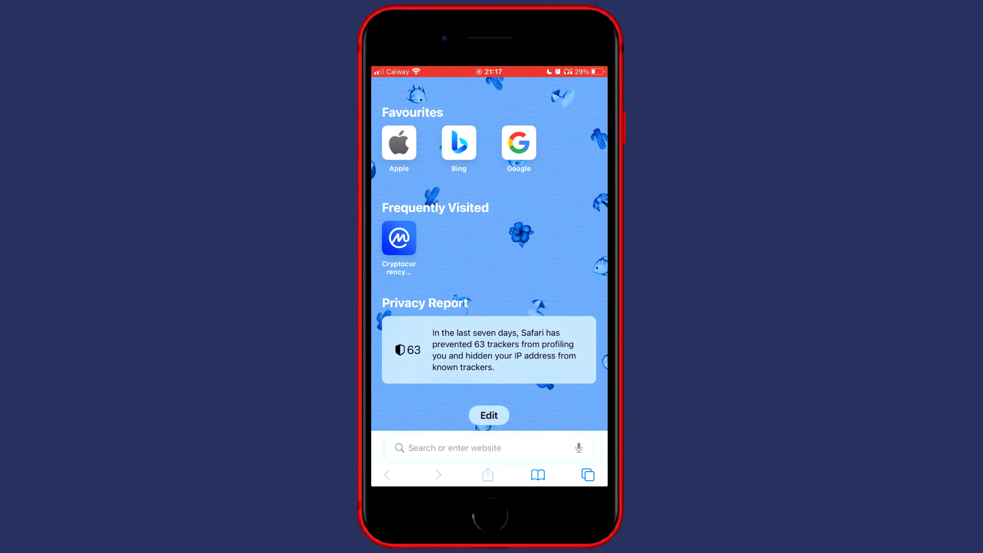
Go to coinmarketcap.com in Safari and search it for Quidd.
{"action": "left_click", "coordinate": [489, 448]}
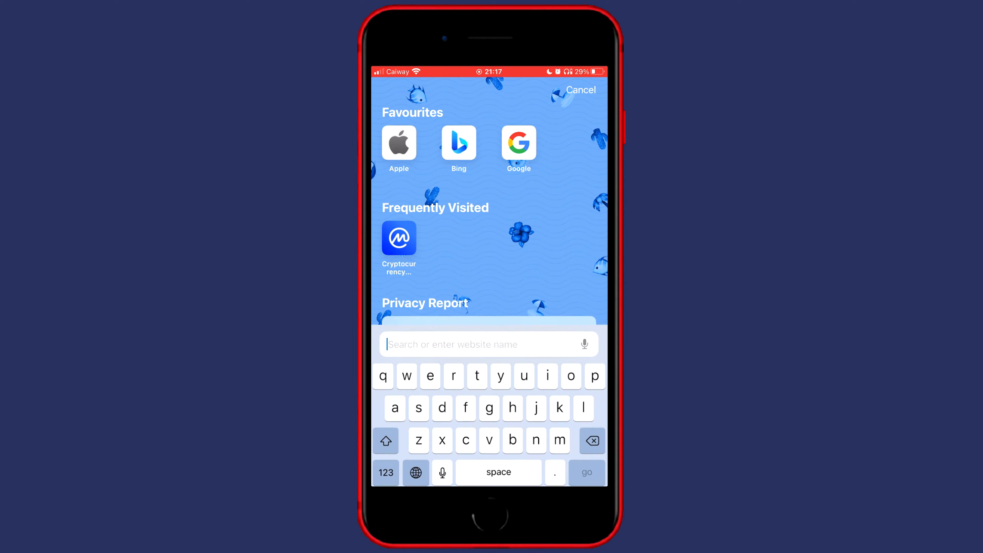
{"action": "type", "text": "coinmarketcap.com"}
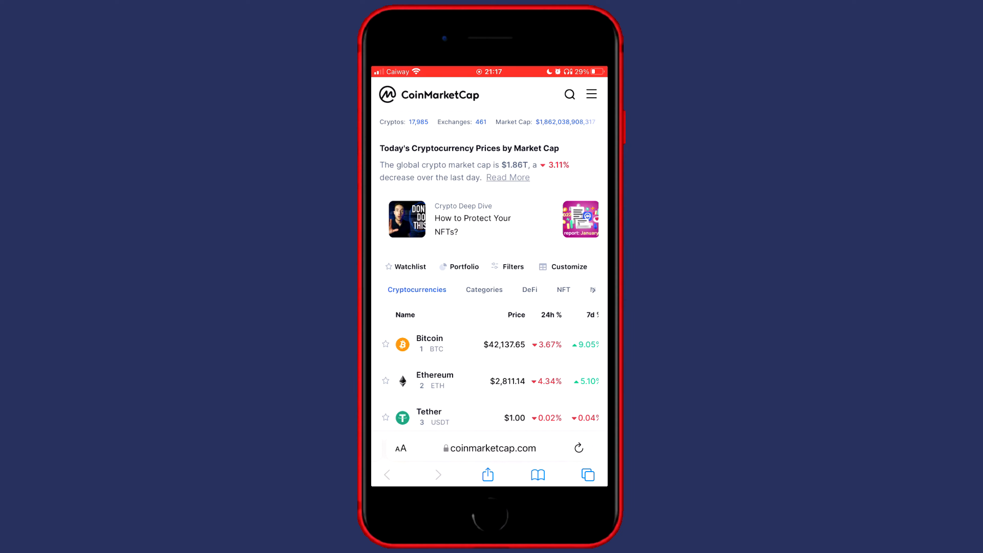
{"action": "left_click", "coordinate": [569, 95]}
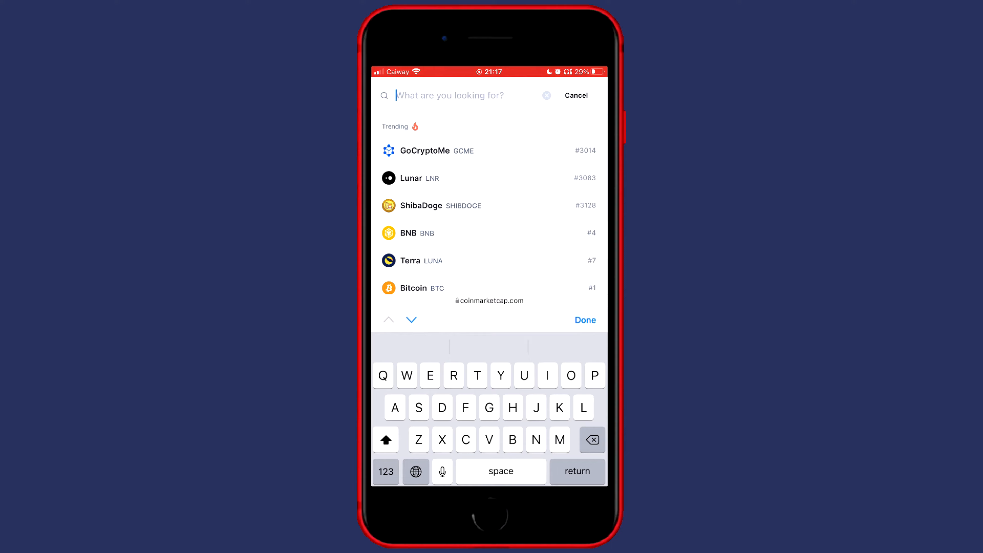
{"action": "type", "text": "Quidd"}
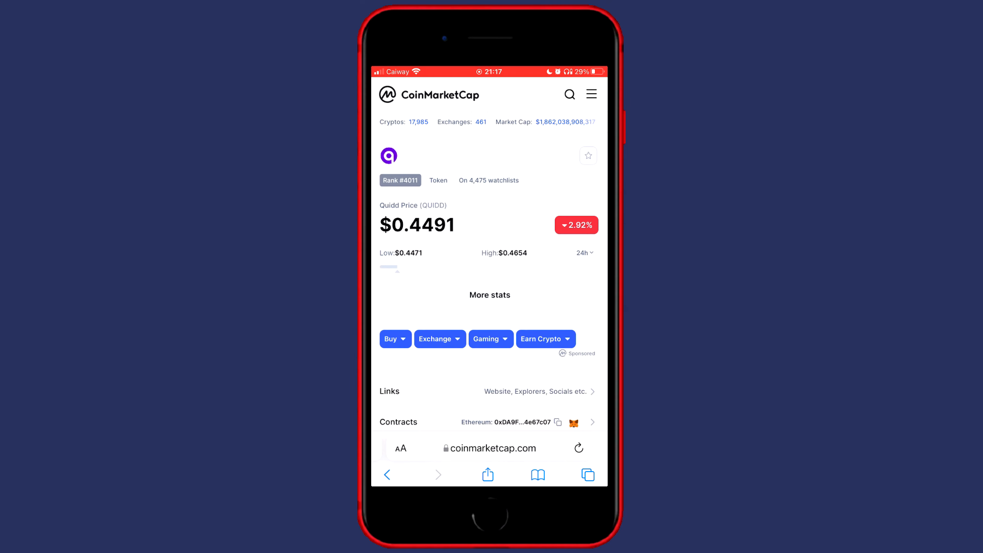
Scroll to Quidd's Contracts section and reveal its other contract addresses.
{"action": "scroll", "scroll_direction": "down", "scroll_amount": 3}
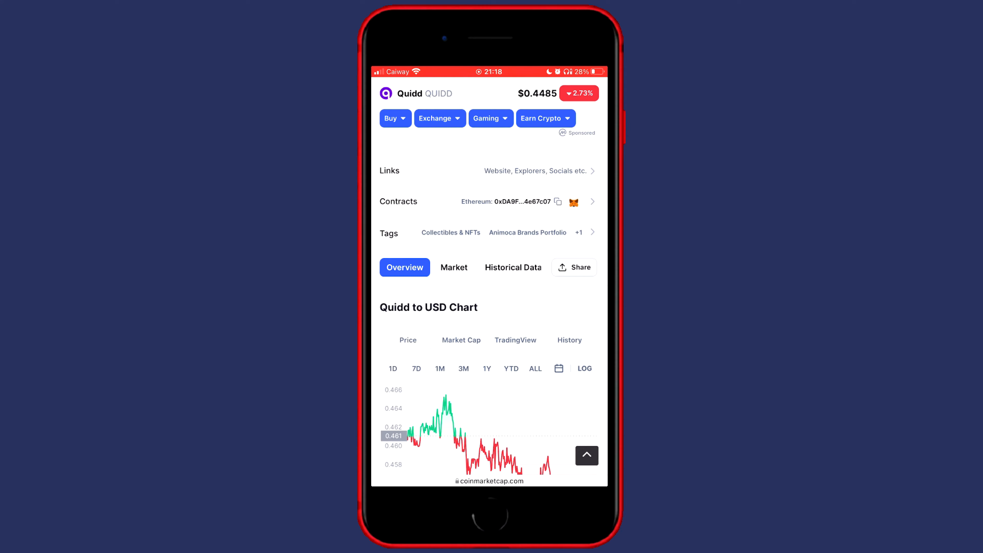
{"action": "left_click", "coordinate": [591, 201]}
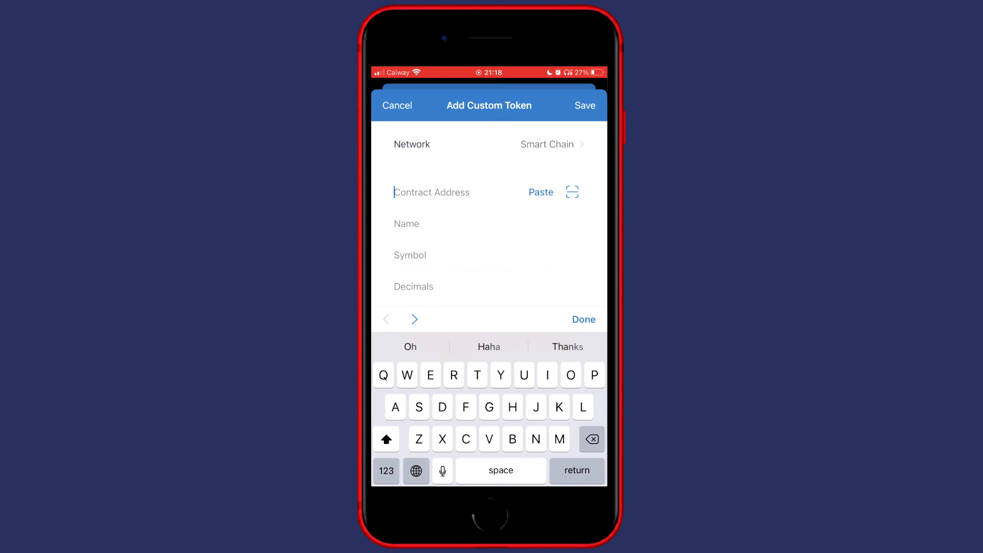
Paste the BNB Smart Chain contract address and save QUIDD, listing 343,7854 QUIDD in the wallet.
{"action": "left_click", "coordinate": [541, 192]}
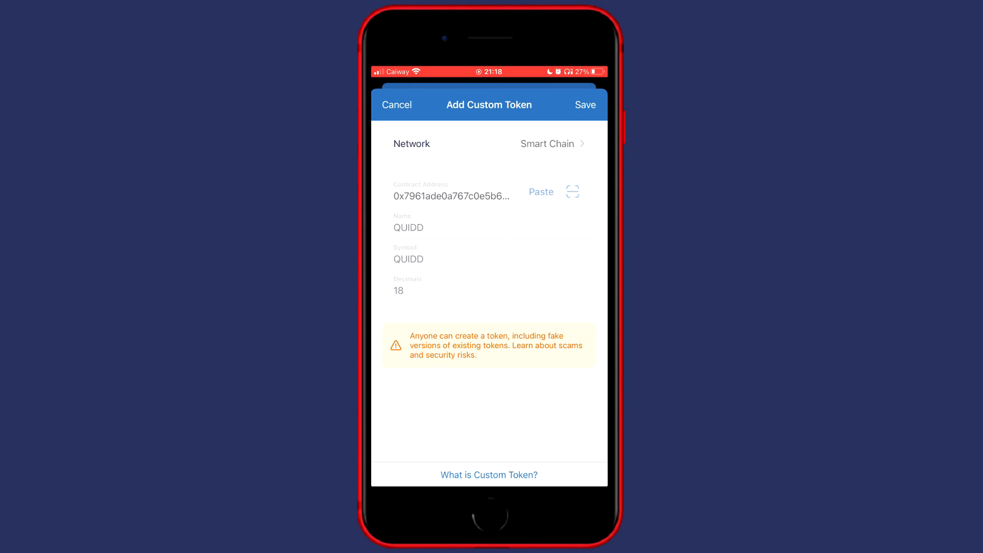
{"action": "left_click", "coordinate": [584, 104]}
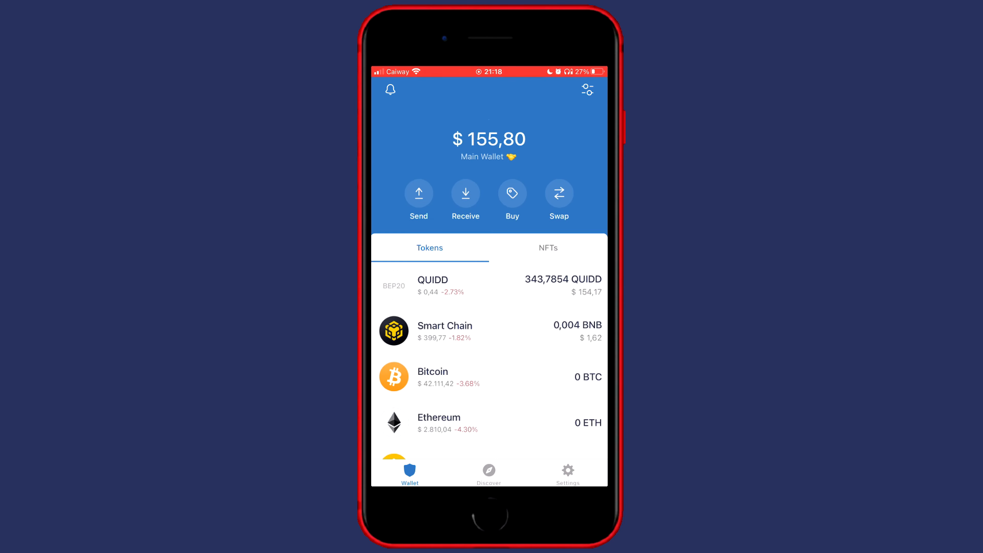
{"action": "scroll", "scroll_direction": "down", "scroll_amount": 3}
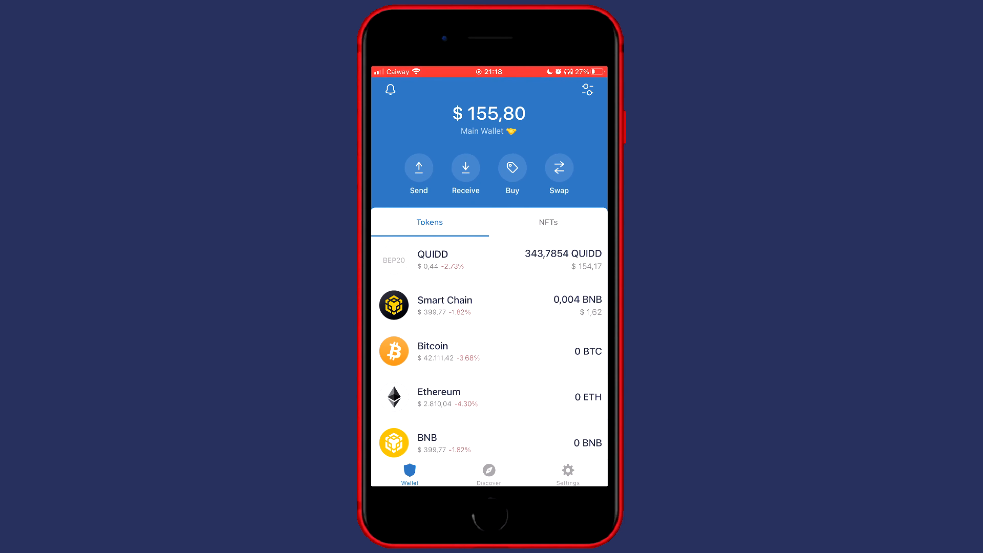